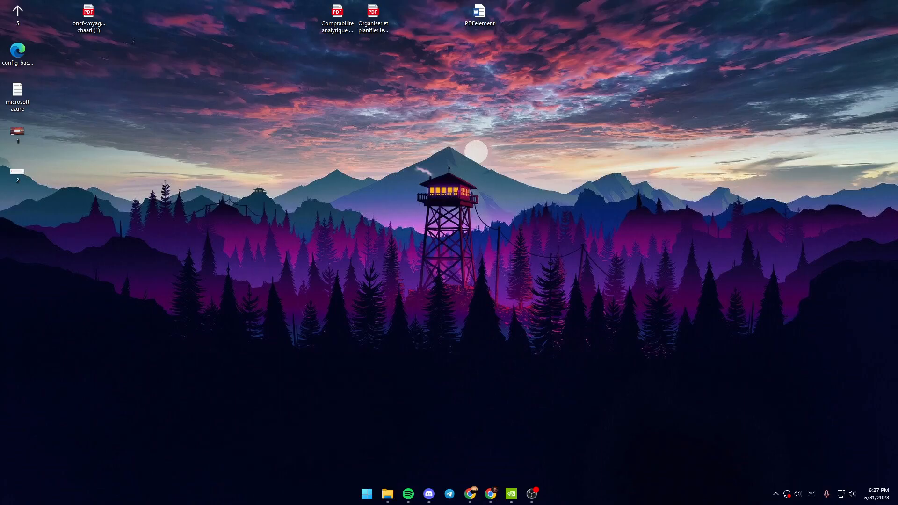
pyautogui.moveTo(893, 69)
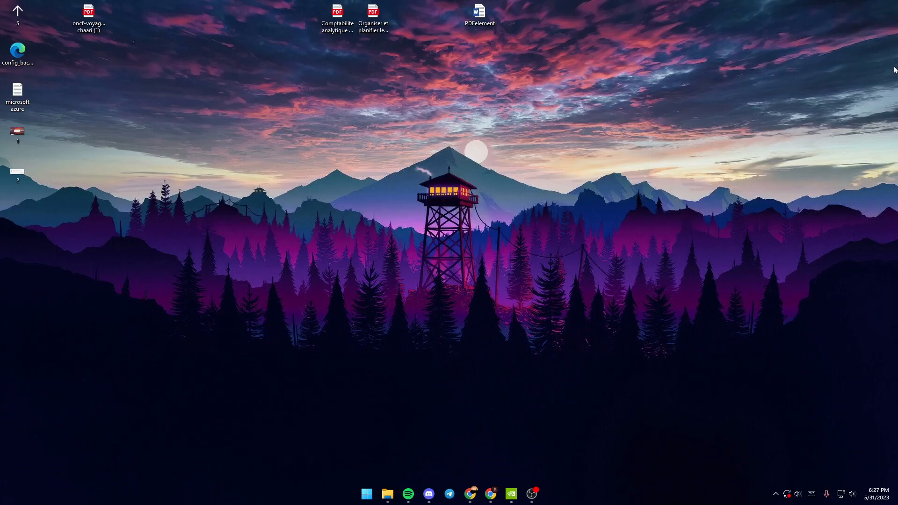
pyautogui.moveTo(496, 460)
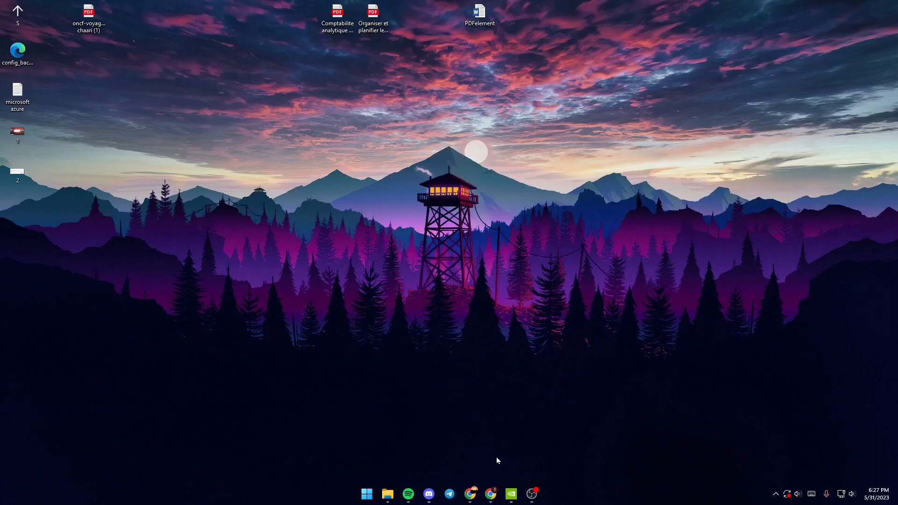
pyautogui.moveTo(471, 493)
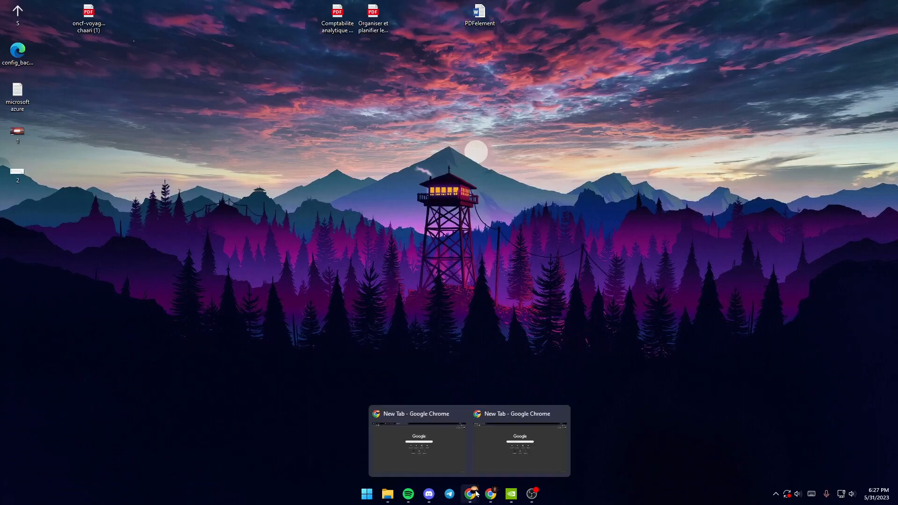
# Search Google for 'jarfix' from a new Chrome tab using the suggestion.
pyautogui.click(418, 441)
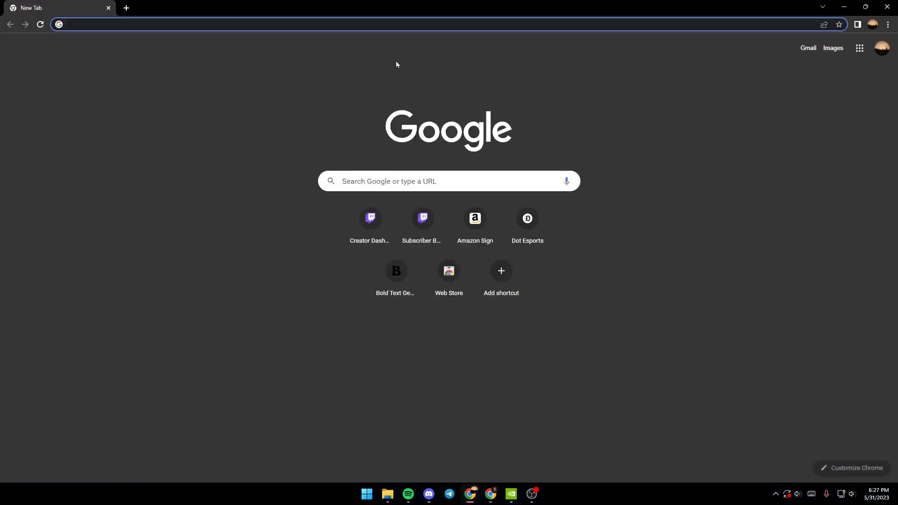
pyautogui.moveTo(734, 319)
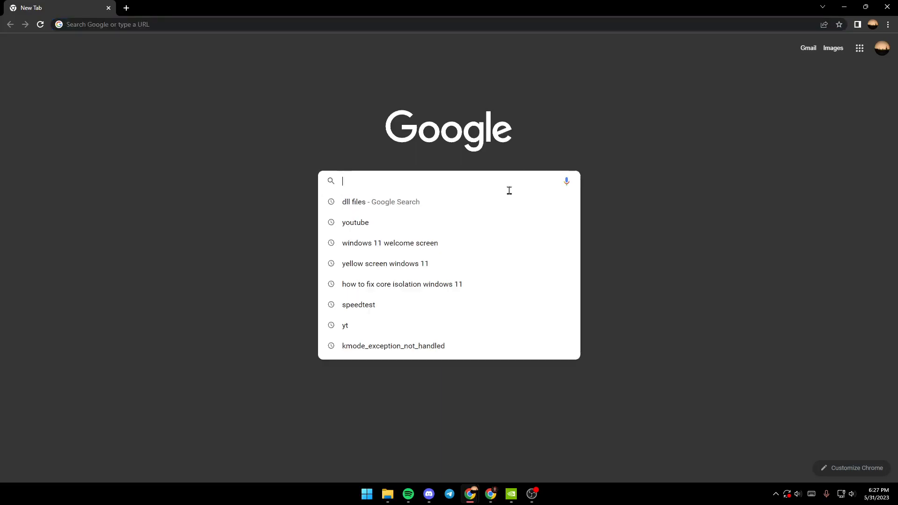
pyautogui.write('j')
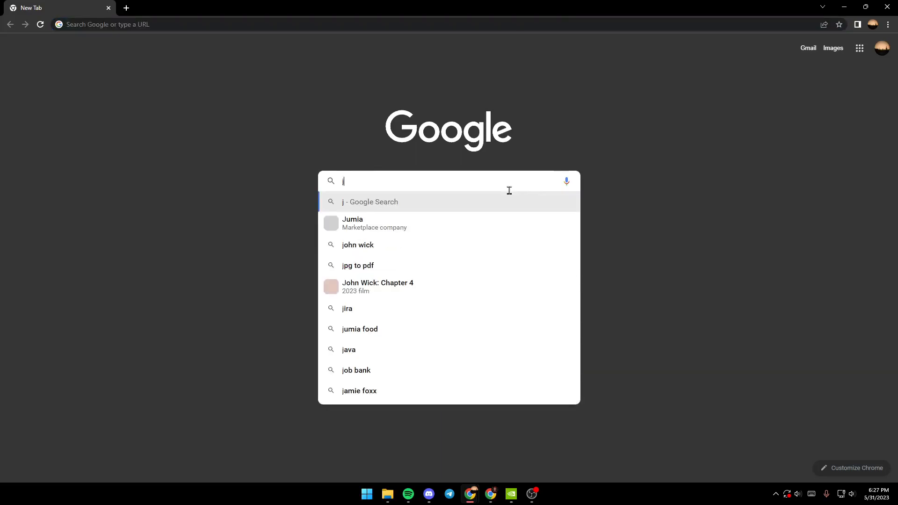
pyautogui.write('arf')
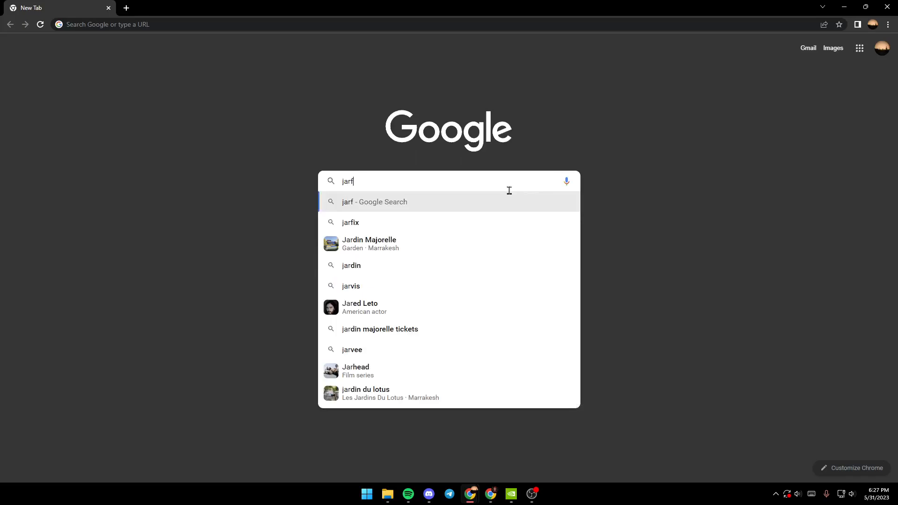
pyautogui.click(350, 222)
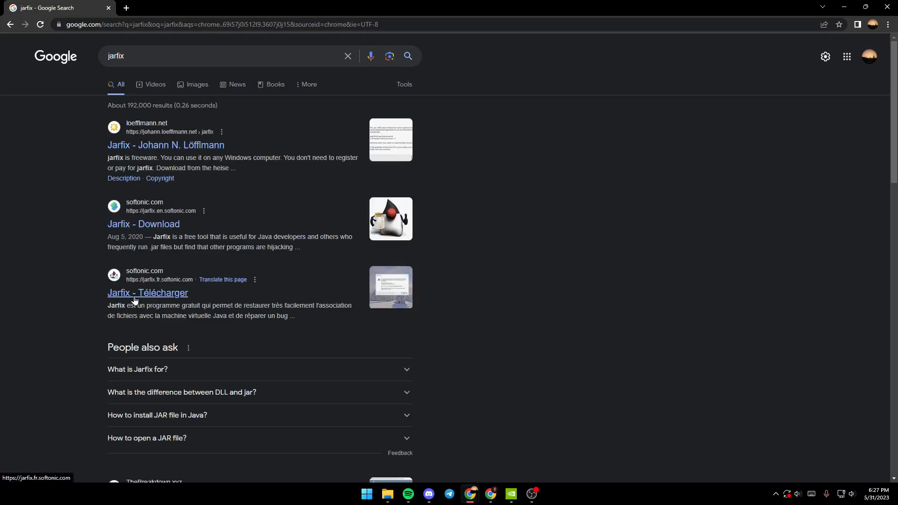
# Open the 'Jarfix - Johann N. Löfflmann' result and scroll through its Jarfix 3.0.0 page.
pyautogui.click(166, 145)
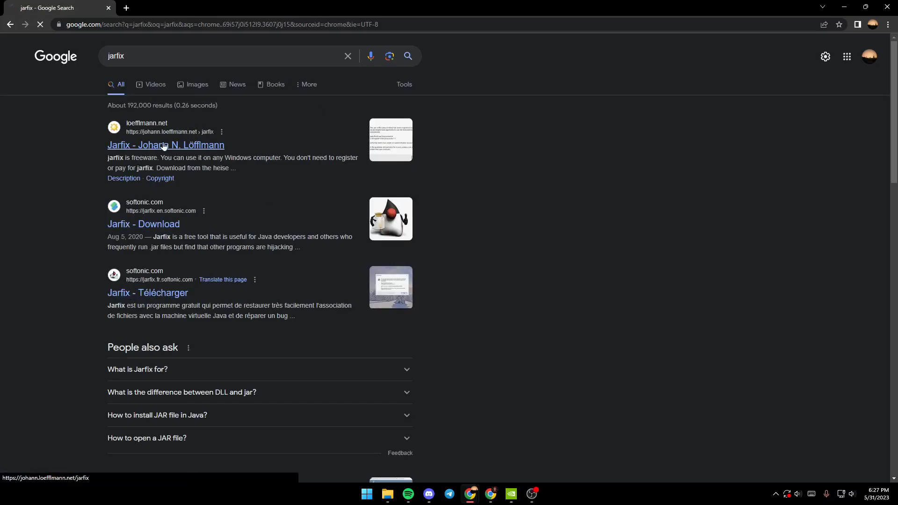
pyautogui.click(165, 145)
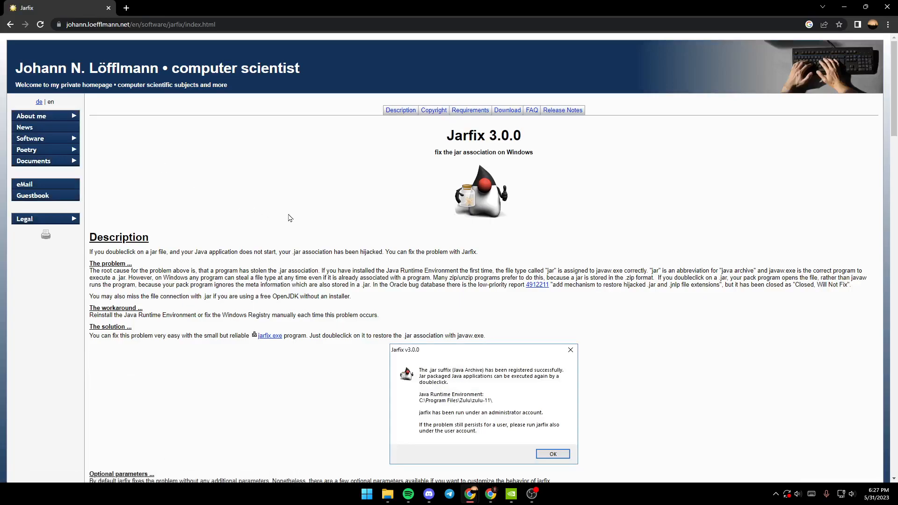
pyautogui.scroll(-3)
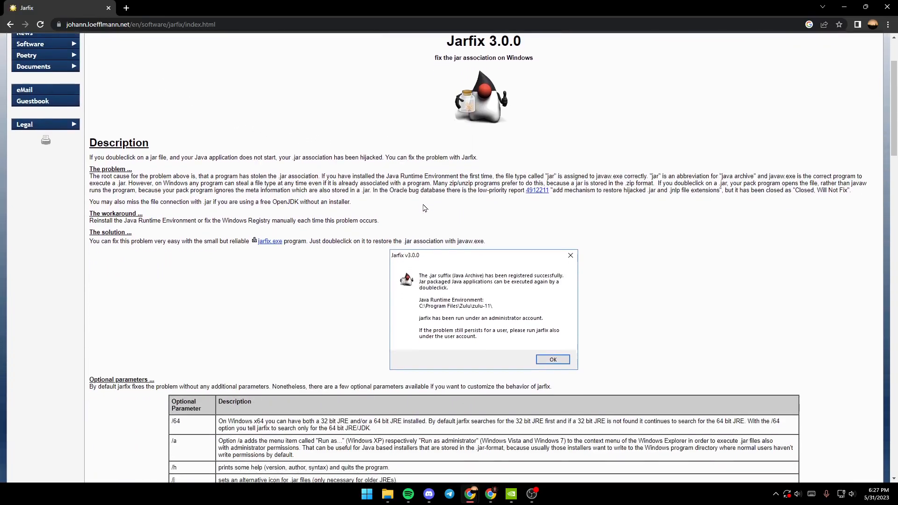
pyautogui.scroll(-3)
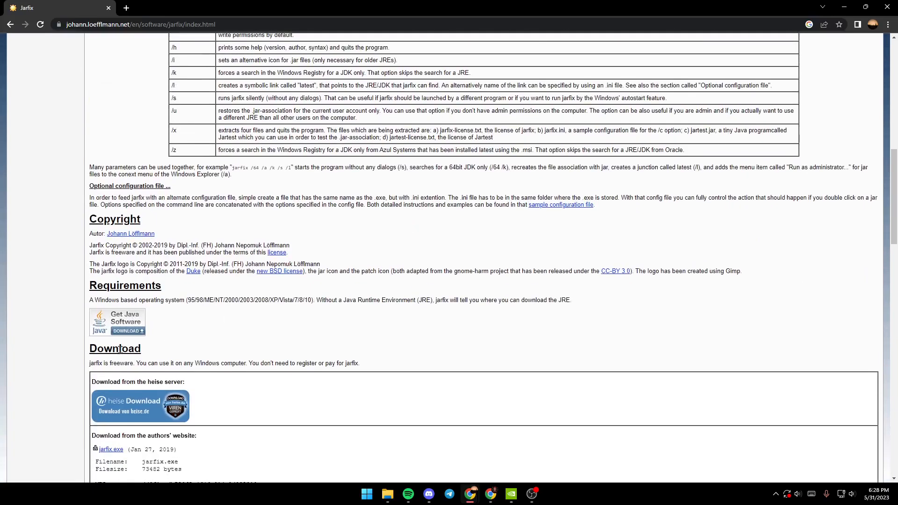
pyautogui.scroll(-3)
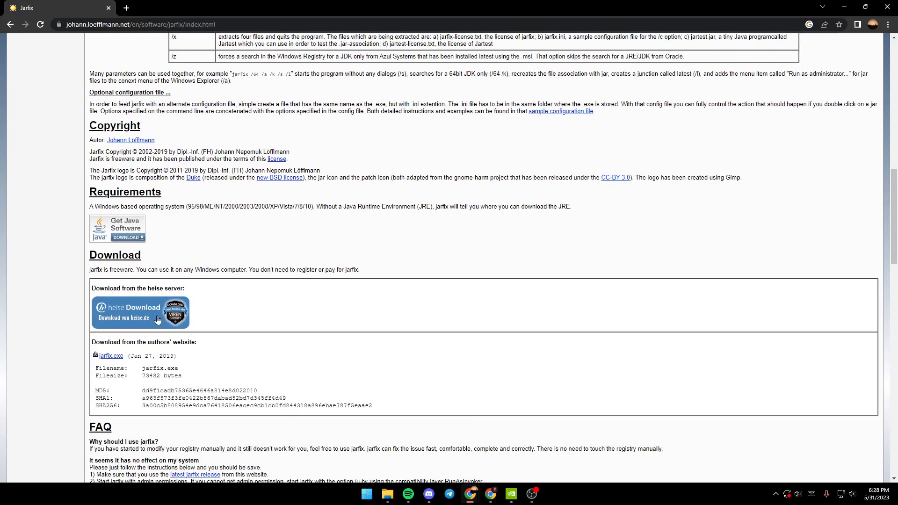
pyautogui.moveTo(112, 356)
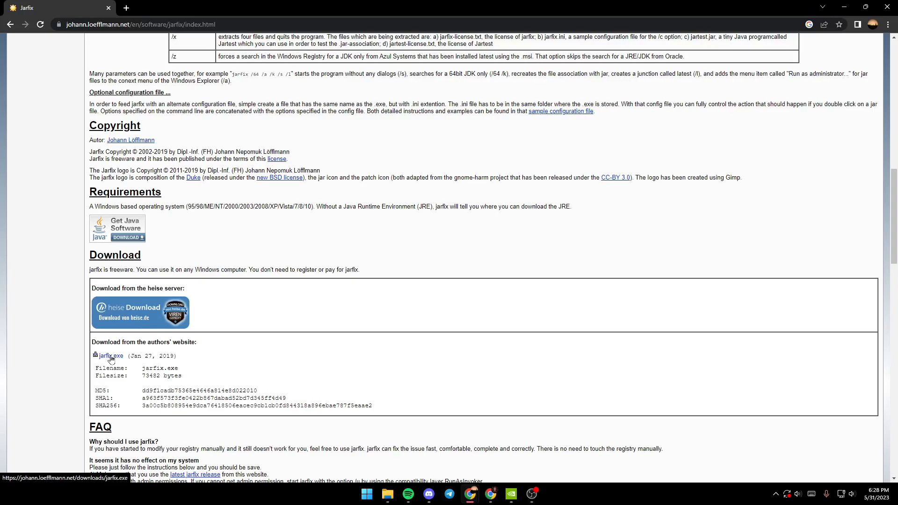
pyautogui.scroll(-3)
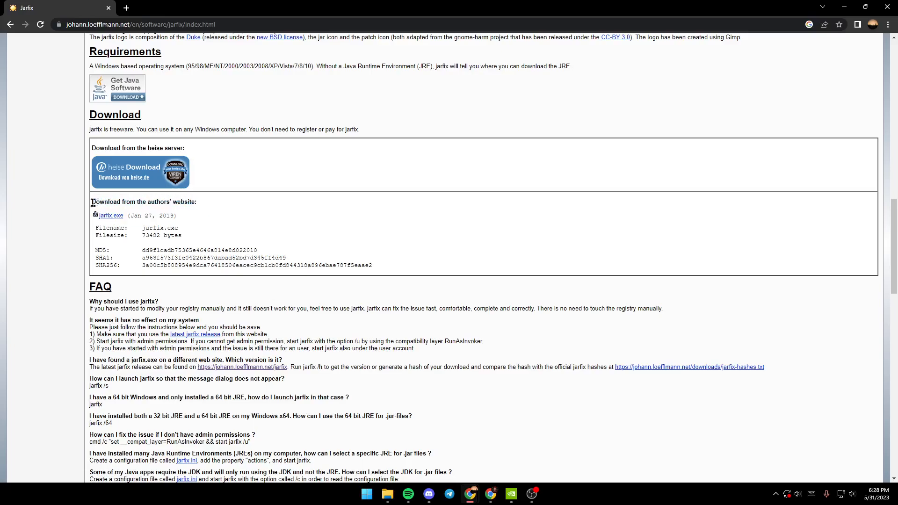
pyautogui.doubleClick(143, 201)
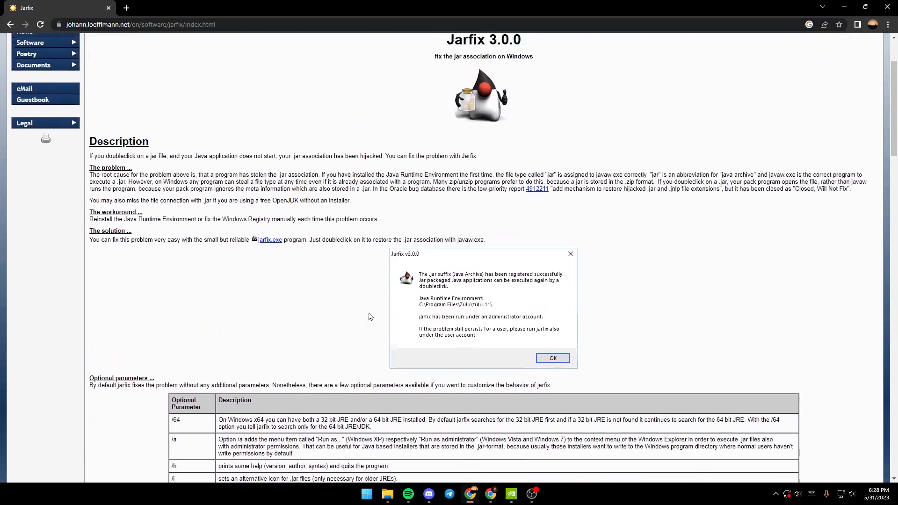
pyautogui.scroll(3)
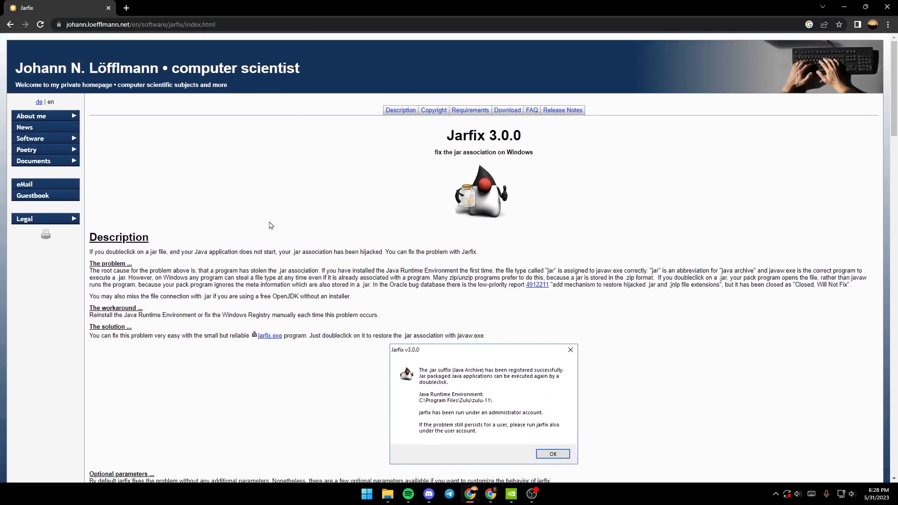
pyautogui.moveTo(263, 118)
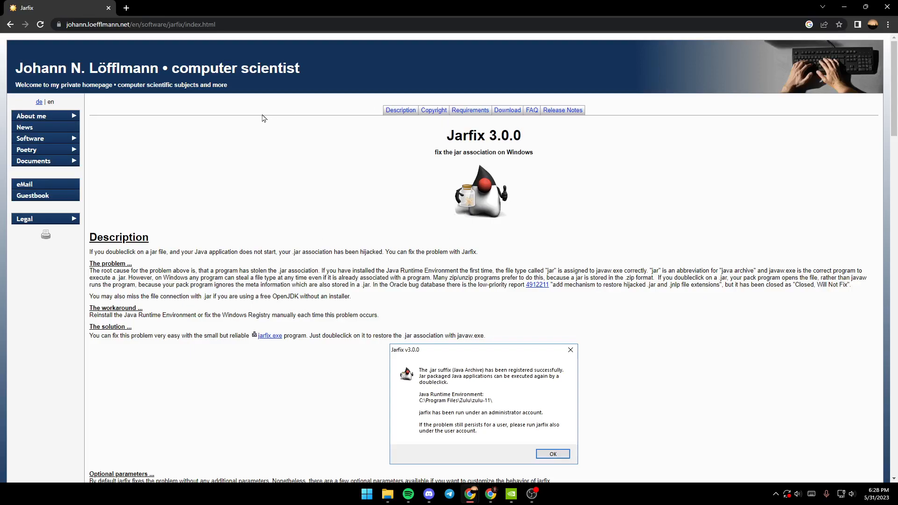
pyautogui.moveTo(443, 204)
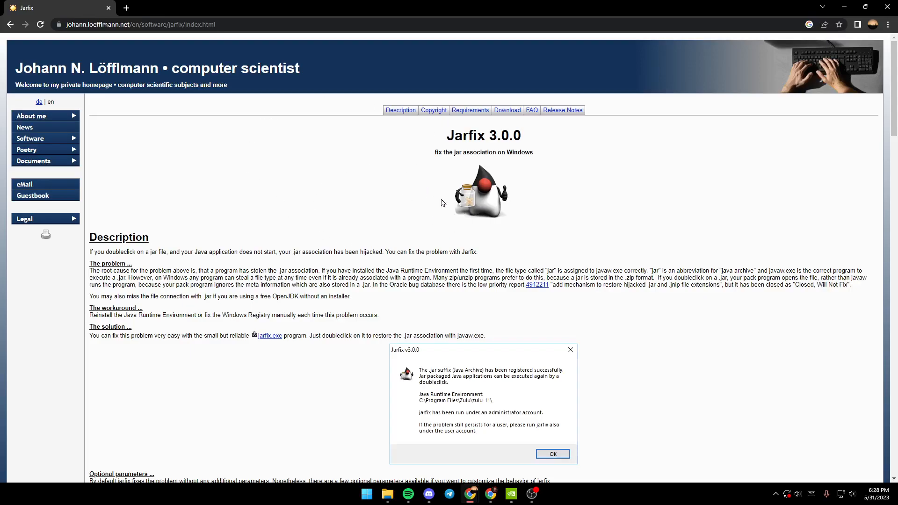
pyautogui.scroll(-3)
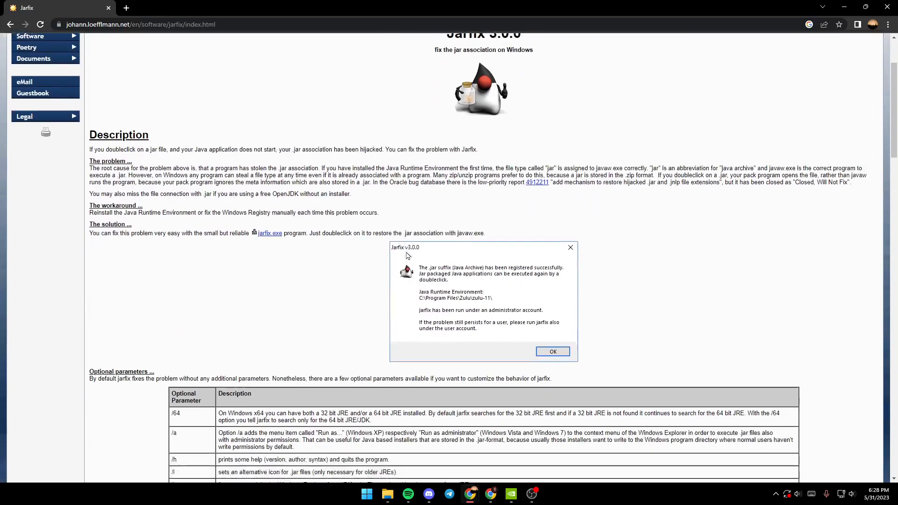
pyautogui.scroll(-3)
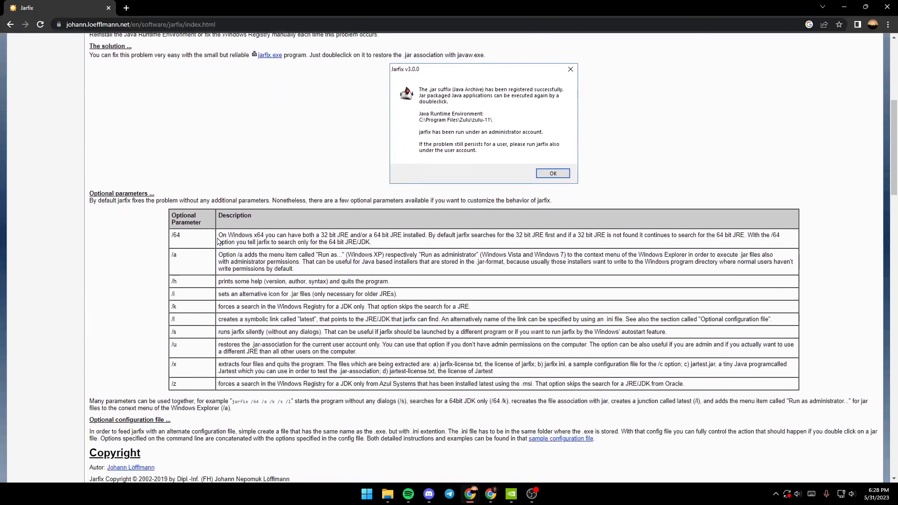
pyautogui.moveTo(414, 176)
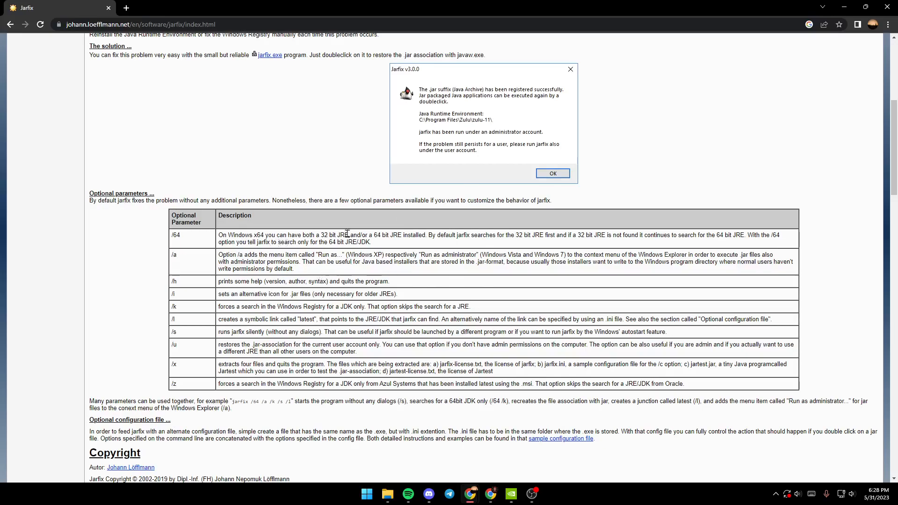
pyautogui.scroll(3)
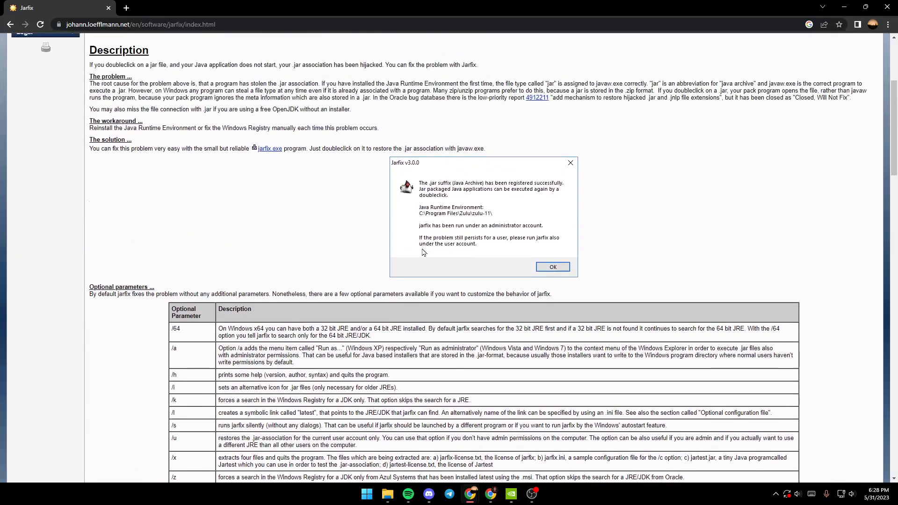
pyautogui.moveTo(646, 300)
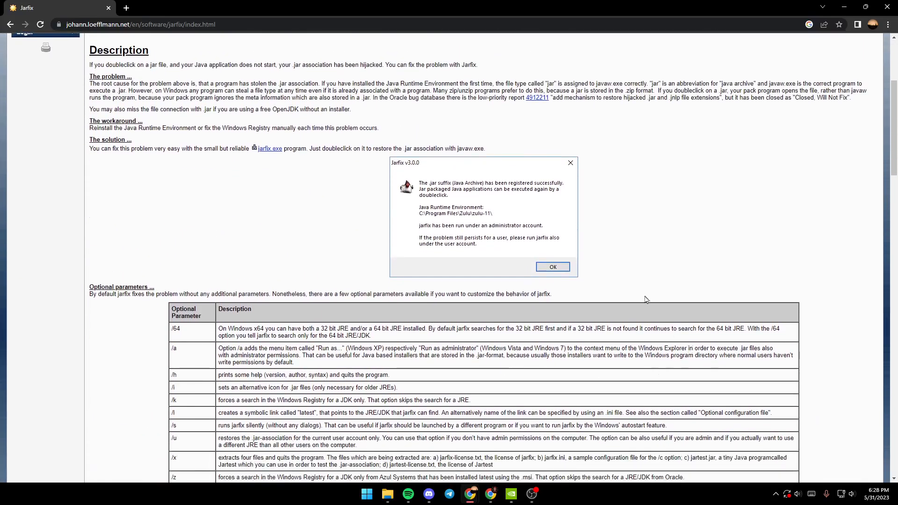
pyautogui.moveTo(452, 281)
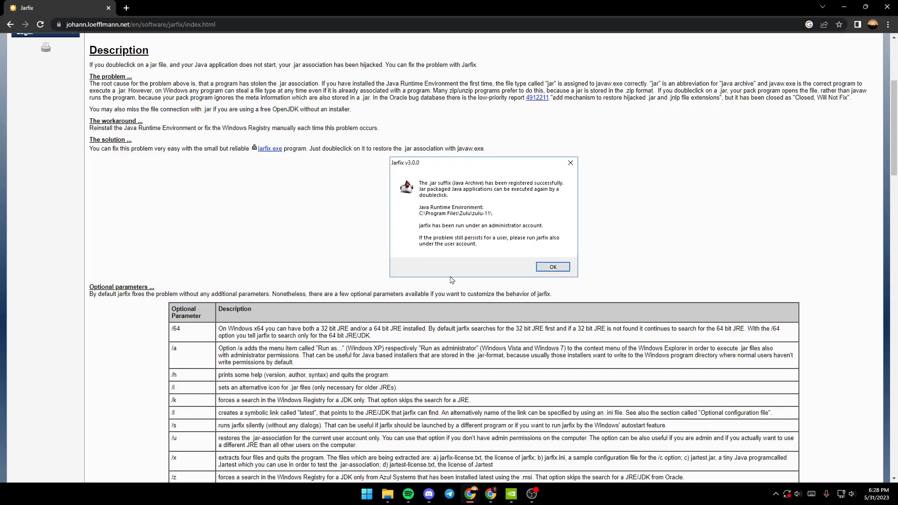
pyautogui.moveTo(571, 249)
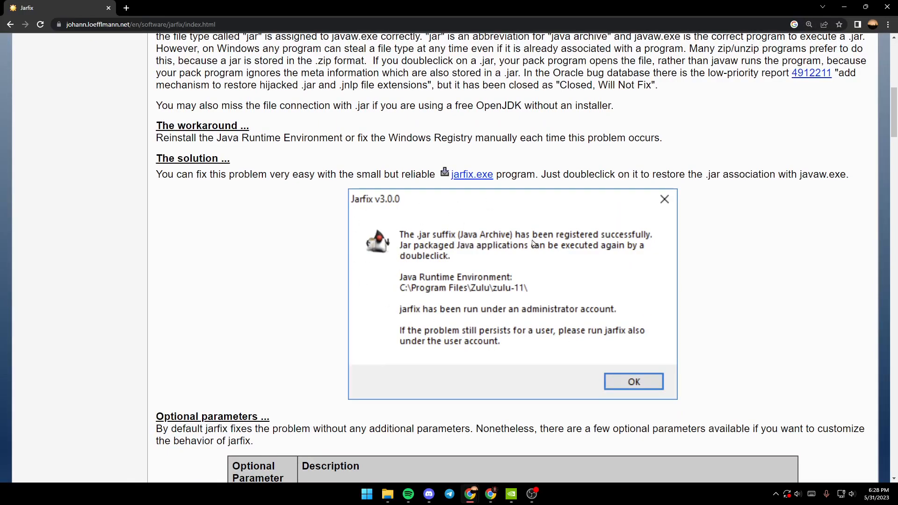
pyautogui.moveTo(544, 225)
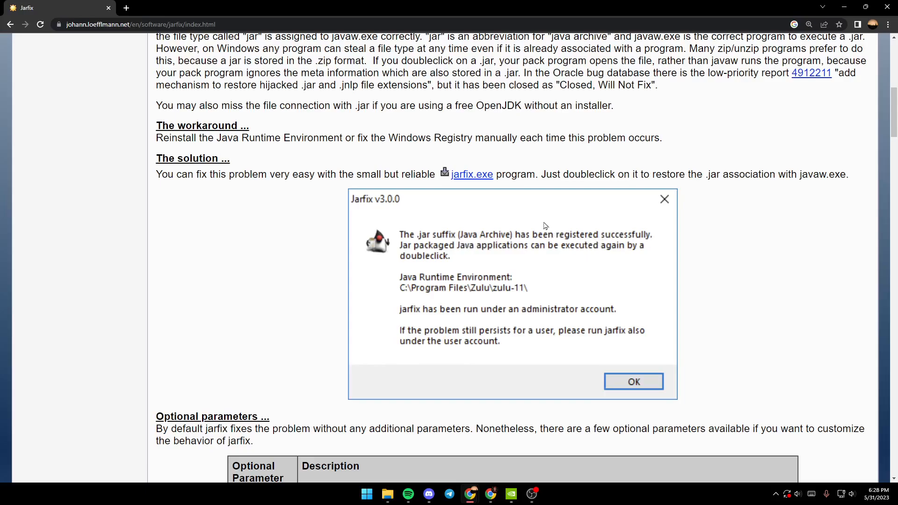
pyautogui.moveTo(466, 257)
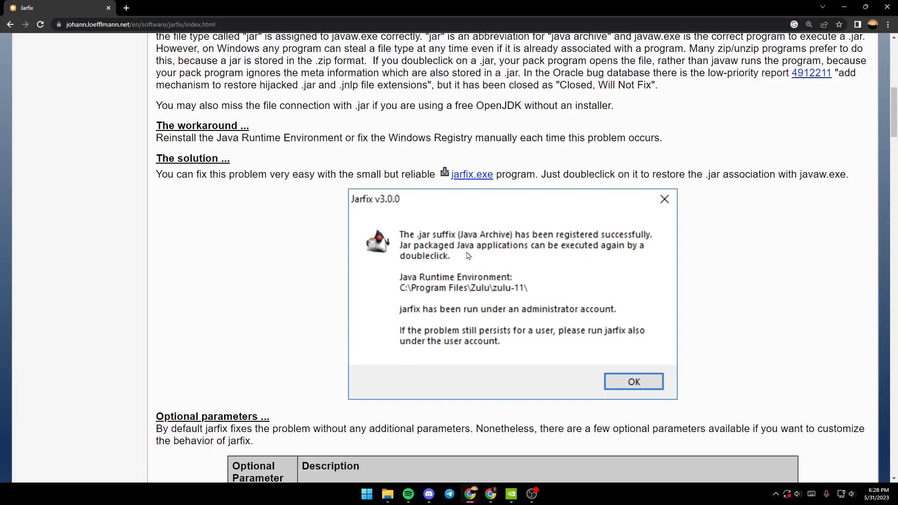
pyautogui.moveTo(588, 258)
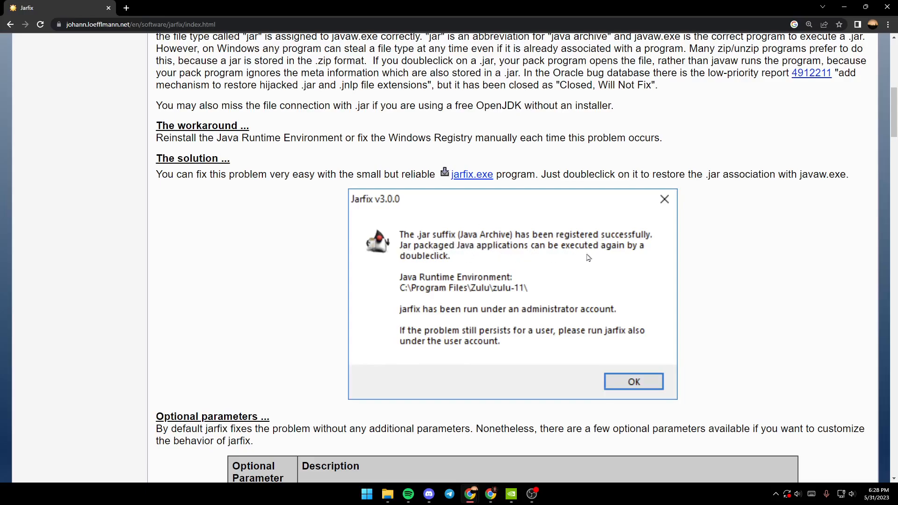
pyautogui.moveTo(404, 256)
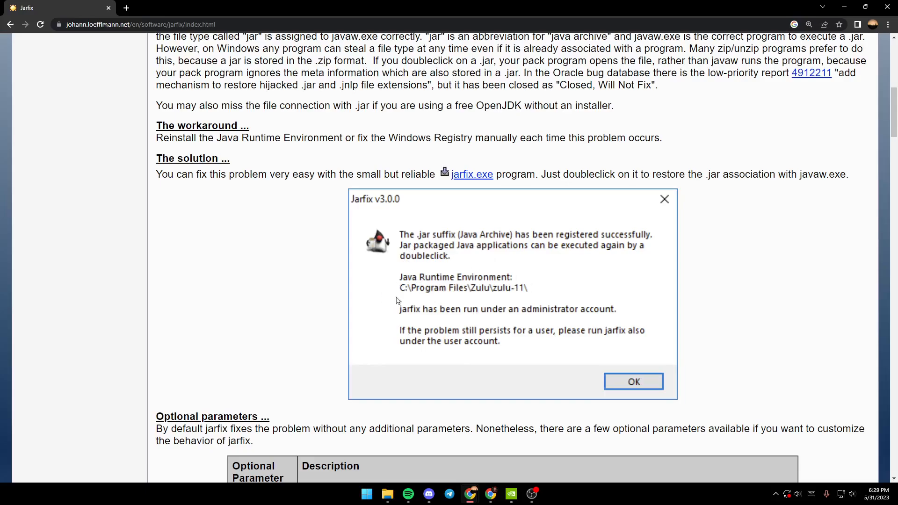
pyautogui.moveTo(535, 299)
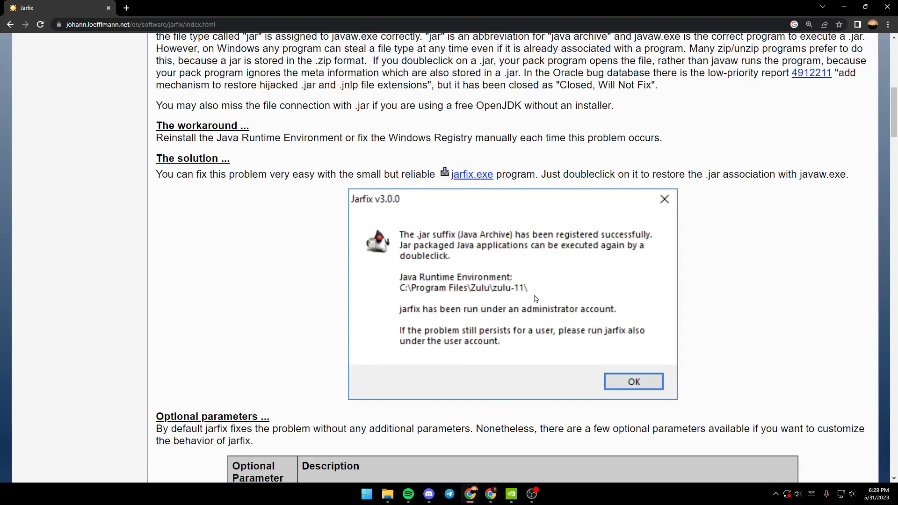
pyautogui.moveTo(377, 309)
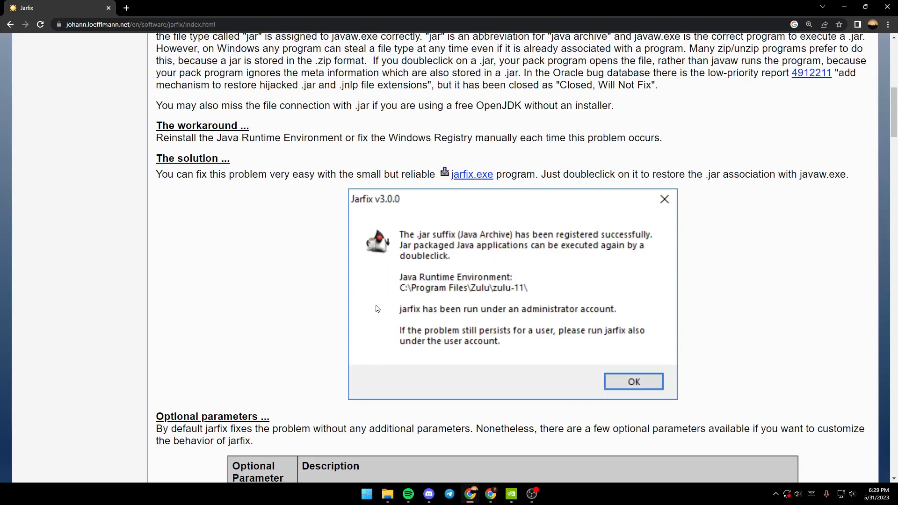
pyautogui.moveTo(467, 322)
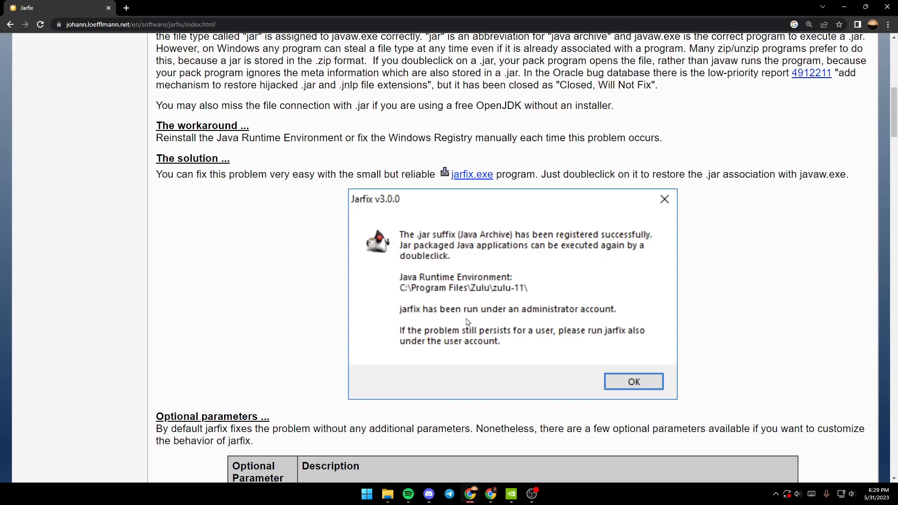
pyautogui.moveTo(422, 317)
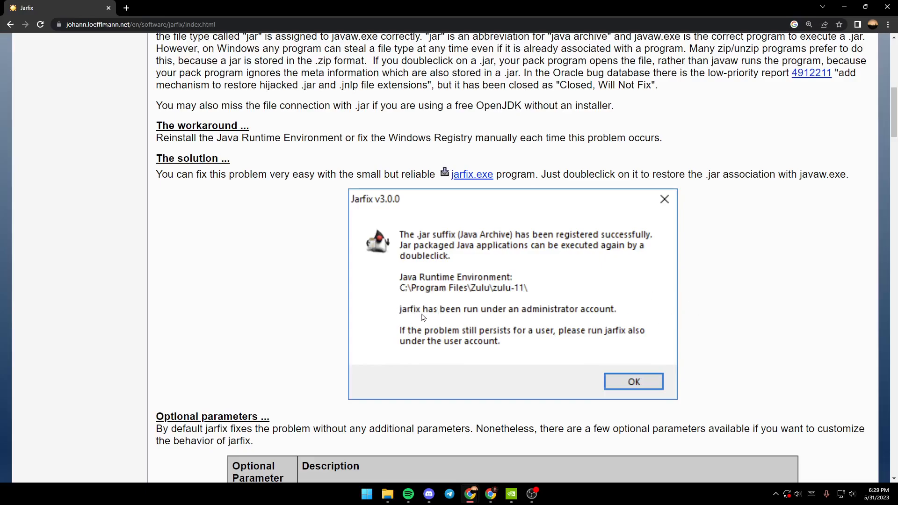
pyautogui.moveTo(610, 322)
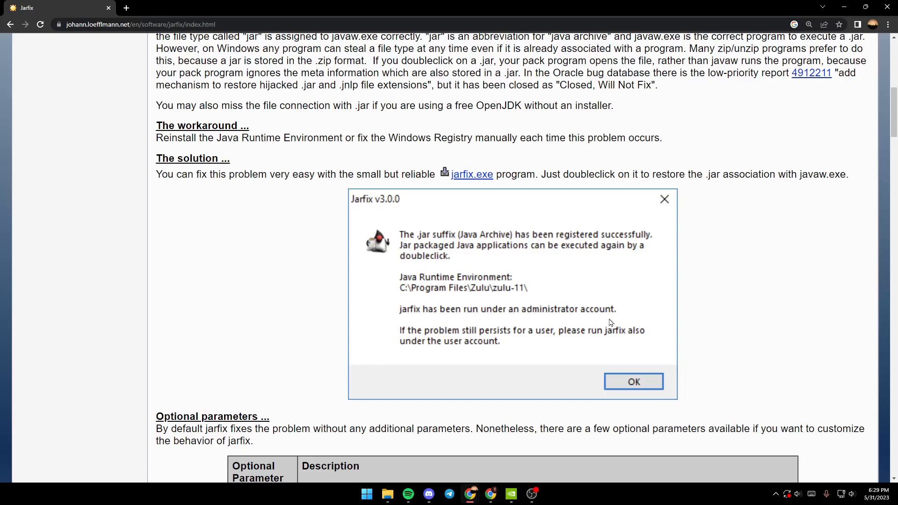
pyautogui.moveTo(424, 347)
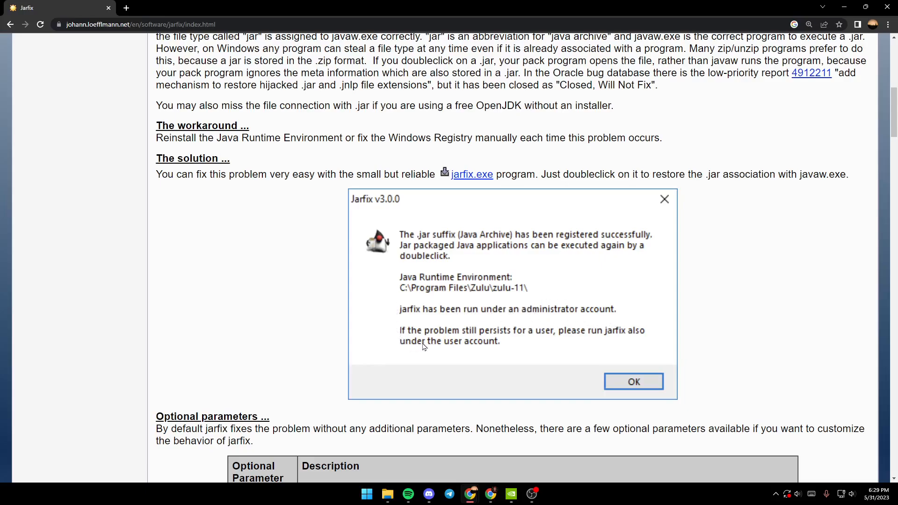
pyautogui.moveTo(518, 346)
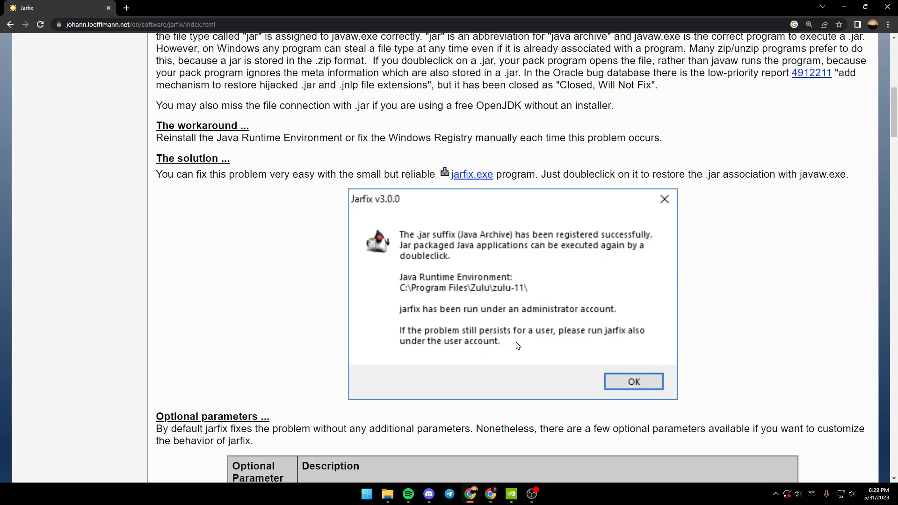
pyautogui.moveTo(614, 346)
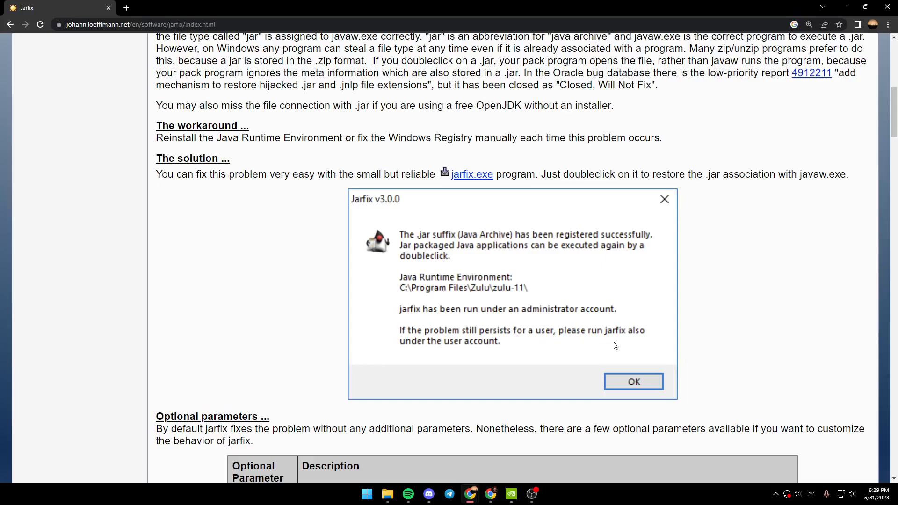
pyautogui.moveTo(404, 348)
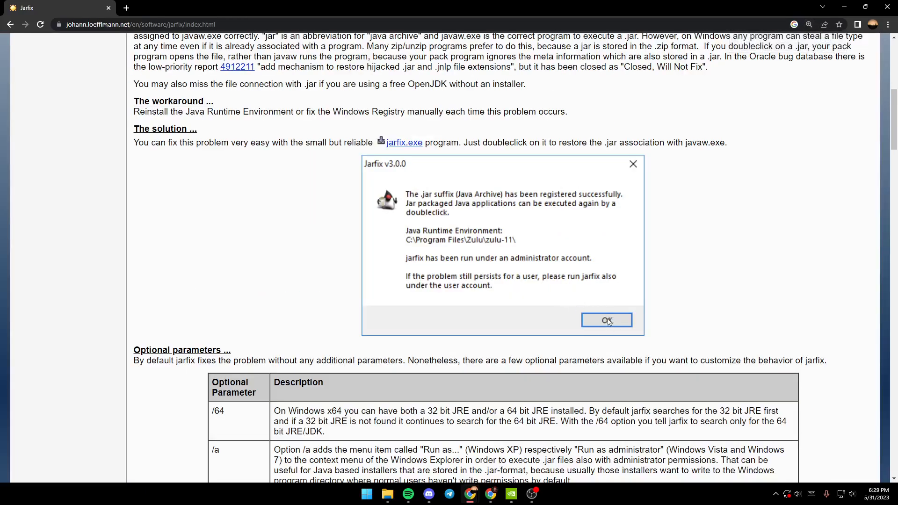
# Restore normal page zoom, scroll down, and clear the accidental table text selection.
pyautogui.press('ctrl+minus')
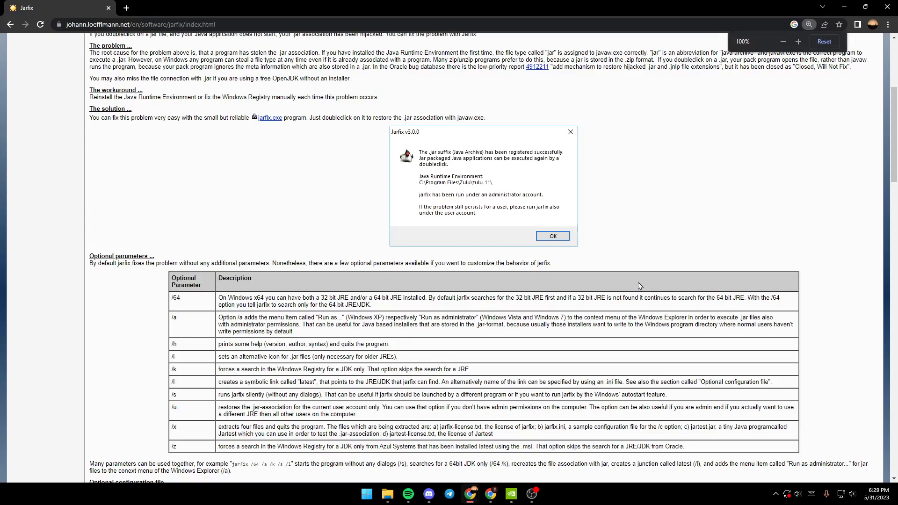
pyautogui.scroll(-3)
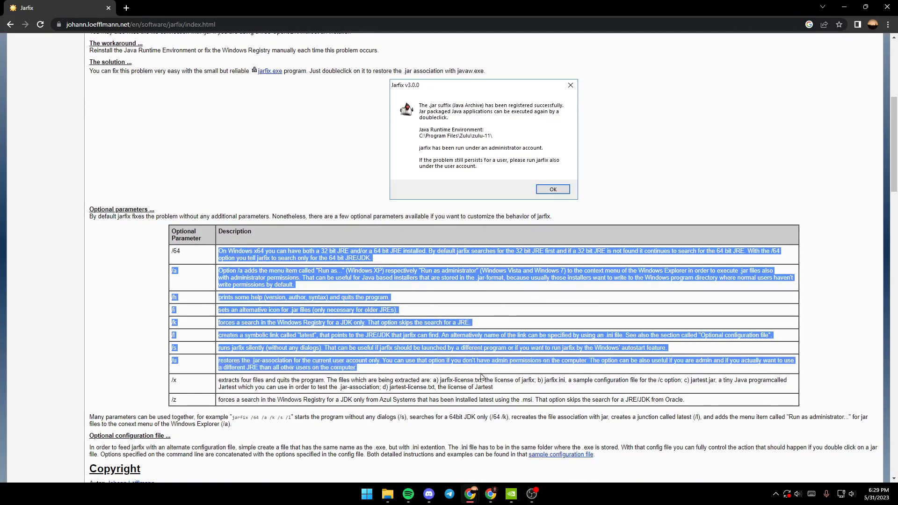
pyautogui.click(286, 269)
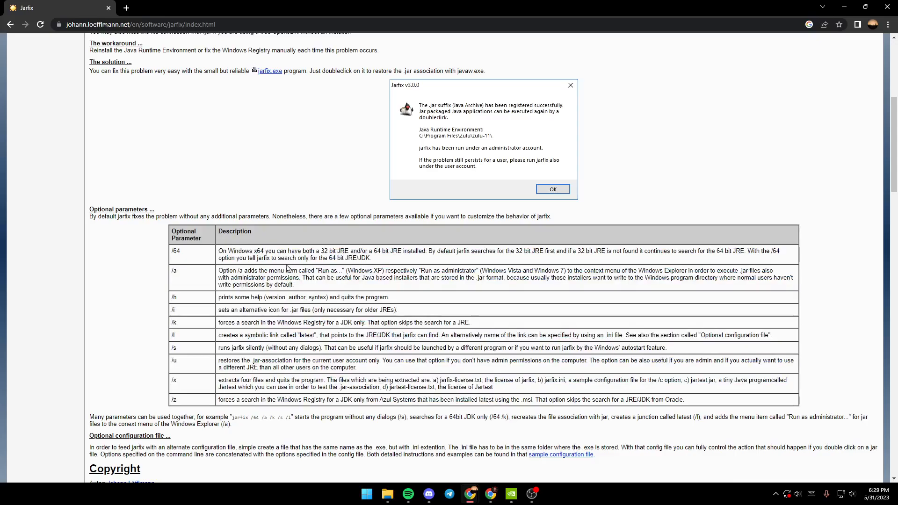